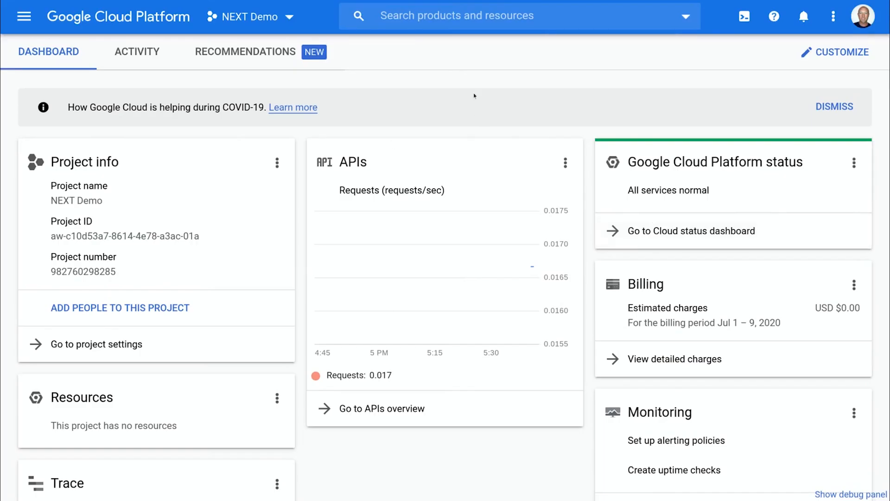
- Go to the Compliance section to reach the Assured Workloads page
left_click(23, 16)
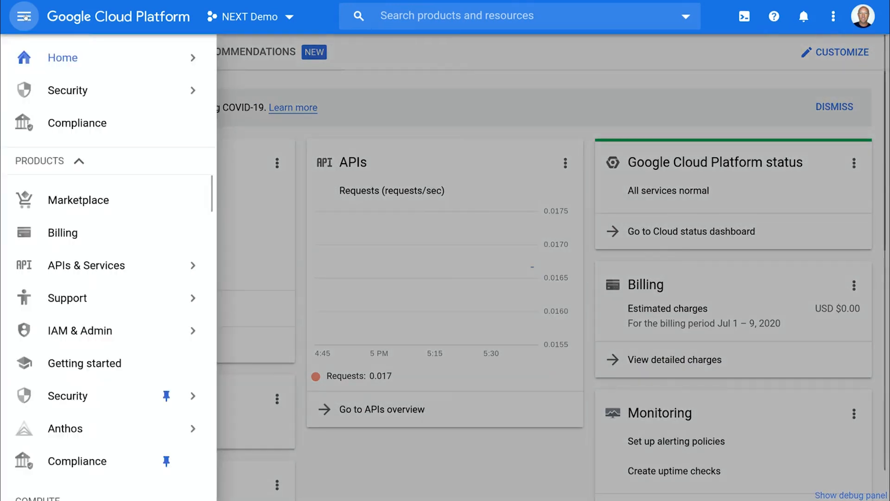
mouse_move(77, 122)
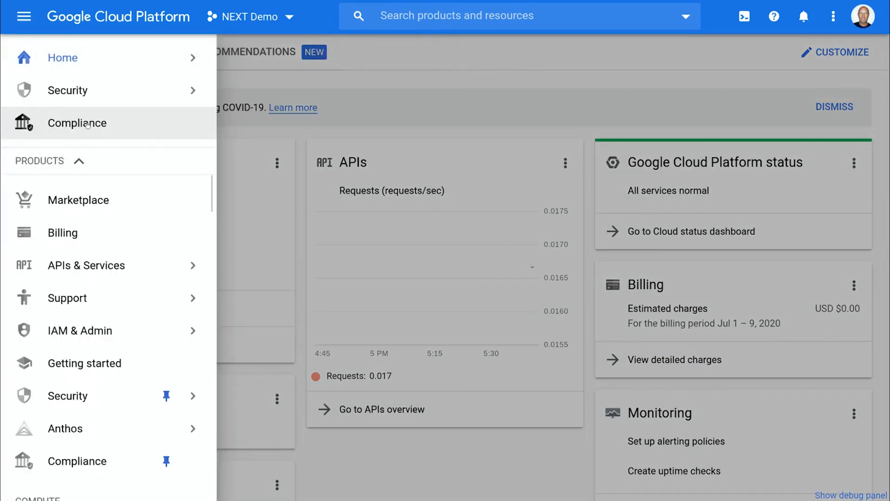
left_click(77, 123)
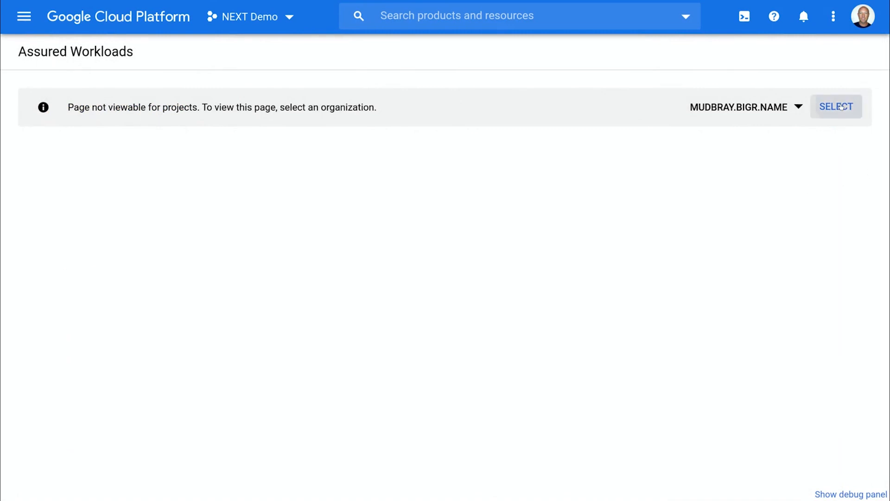
- Switch Assured Workloads to the organization view and start a new workload form
left_click(835, 106)
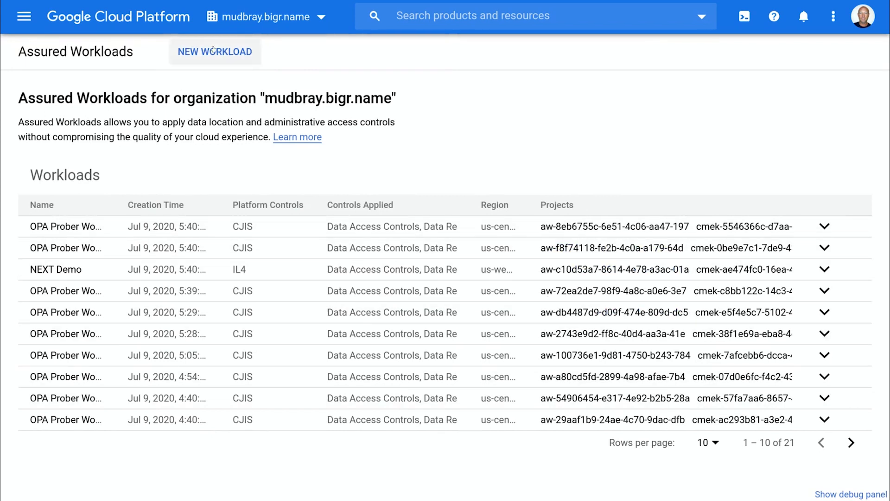
left_click(214, 51)
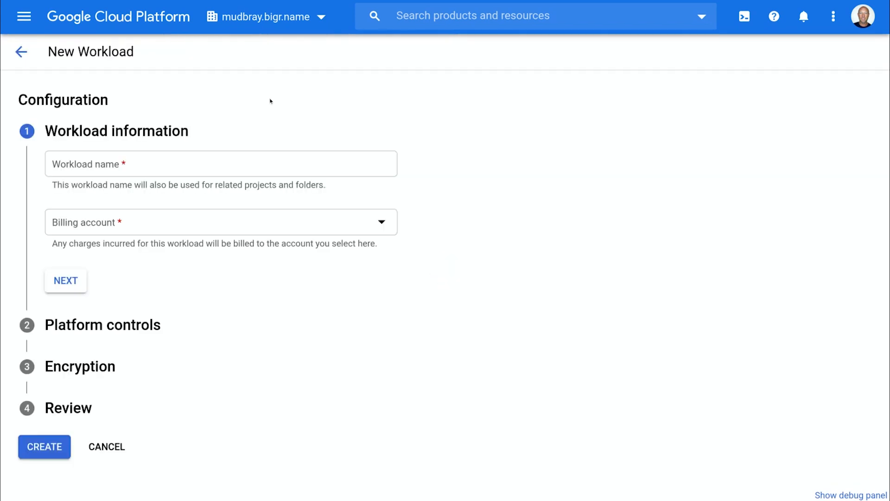
- Name the workload 'NEXT Demo1' and bill it to the mudbray demo billing account
left_click(221, 163)
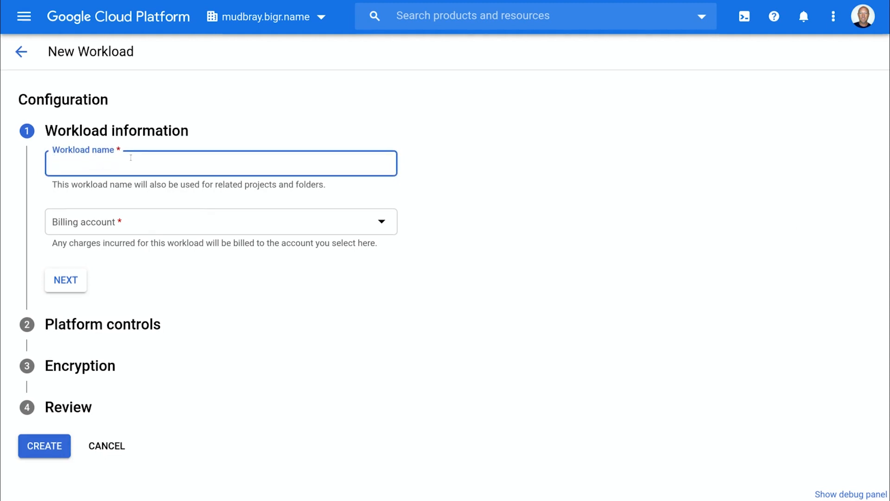
type("NEXT Demo1")
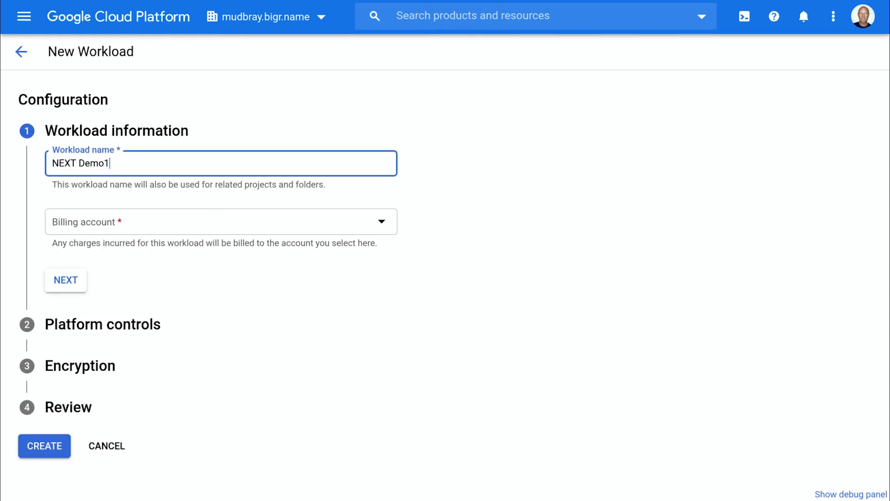
left_click(220, 221)
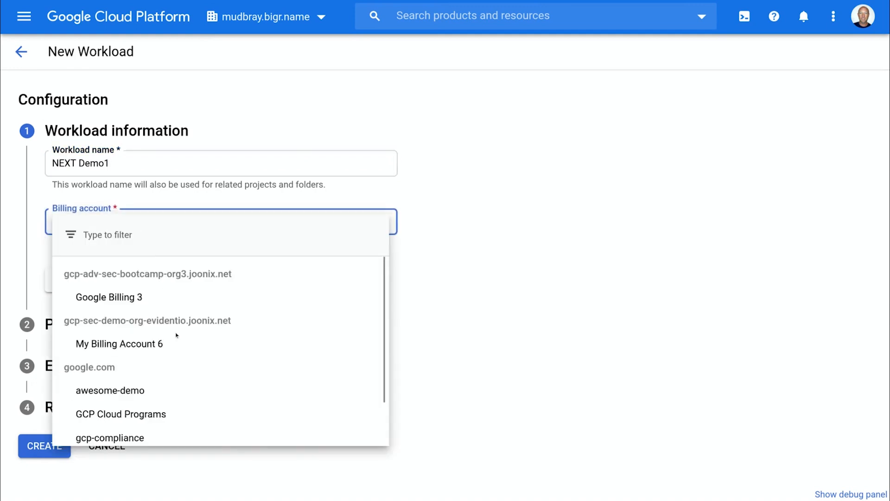
scroll("down", 3)
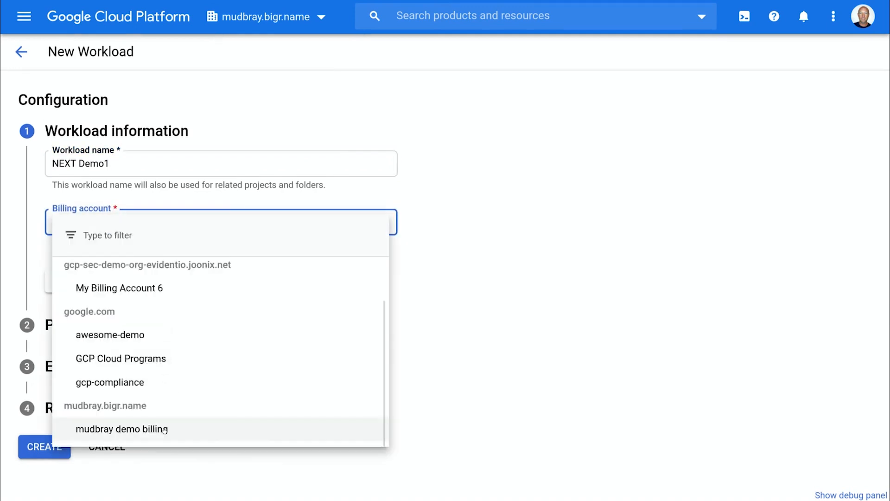
left_click(121, 428)
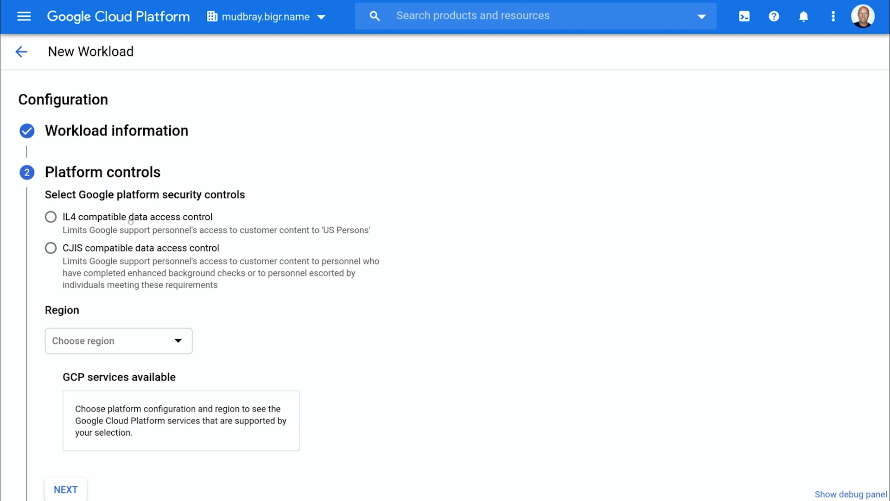
- Set IL4 compatible data access control, briefly trying CJIS, with region us-central1
left_click(50, 217)
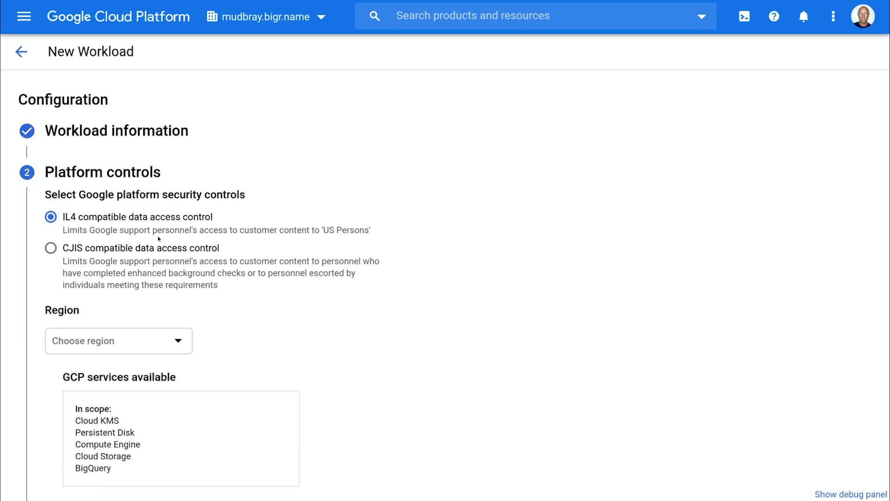
mouse_move(177, 253)
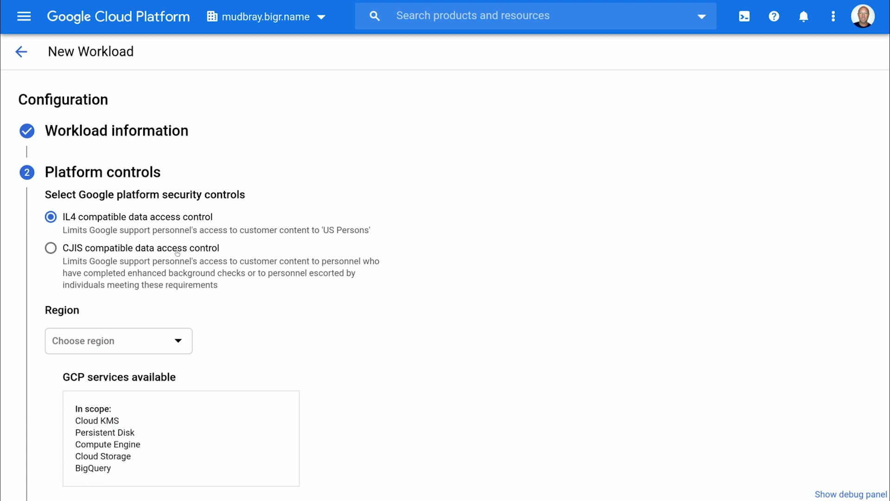
left_click(51, 248)
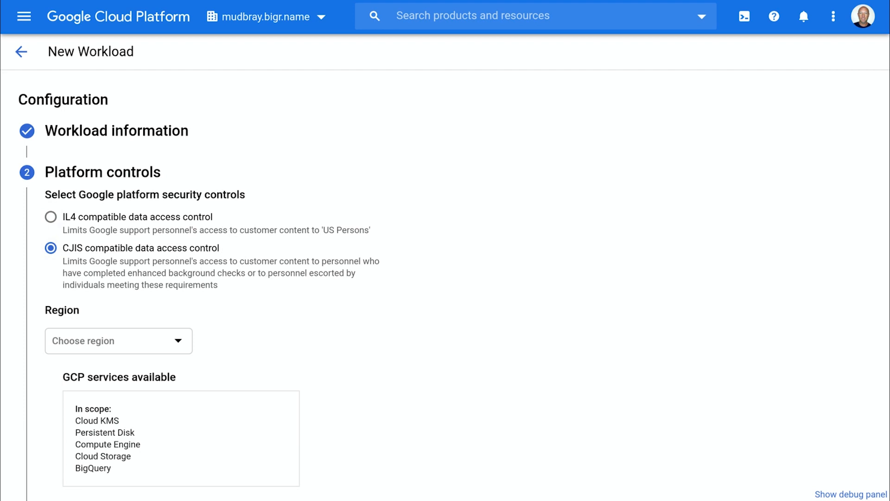
mouse_move(367, 190)
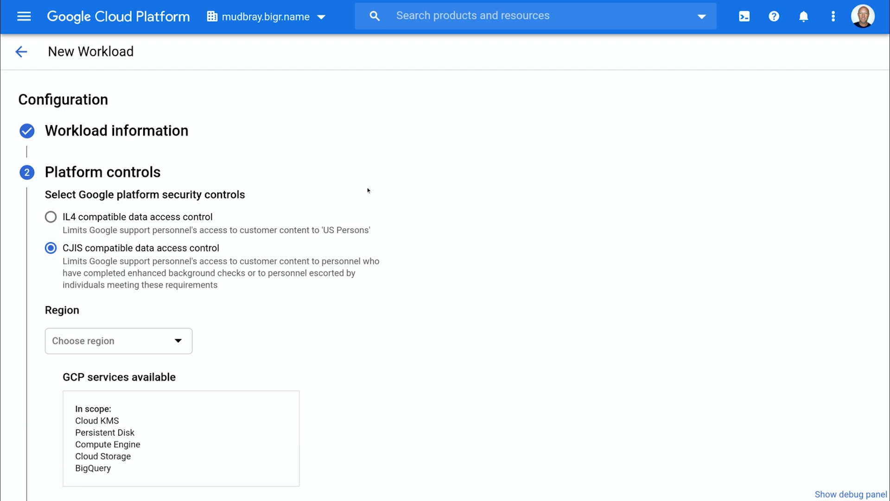
mouse_move(51, 217)
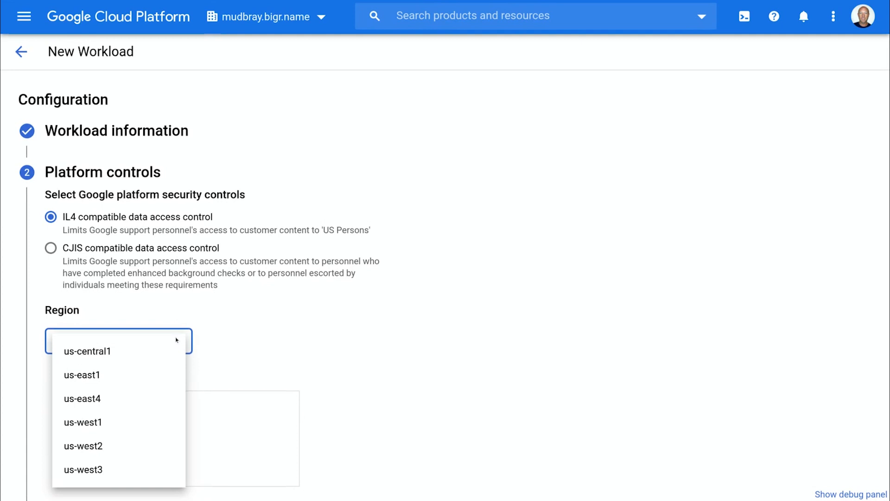
mouse_move(161, 403)
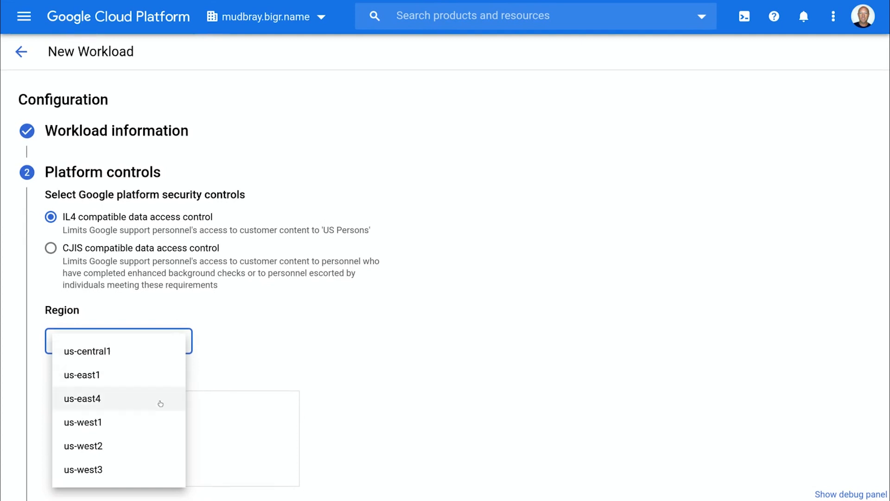
left_click(88, 351)
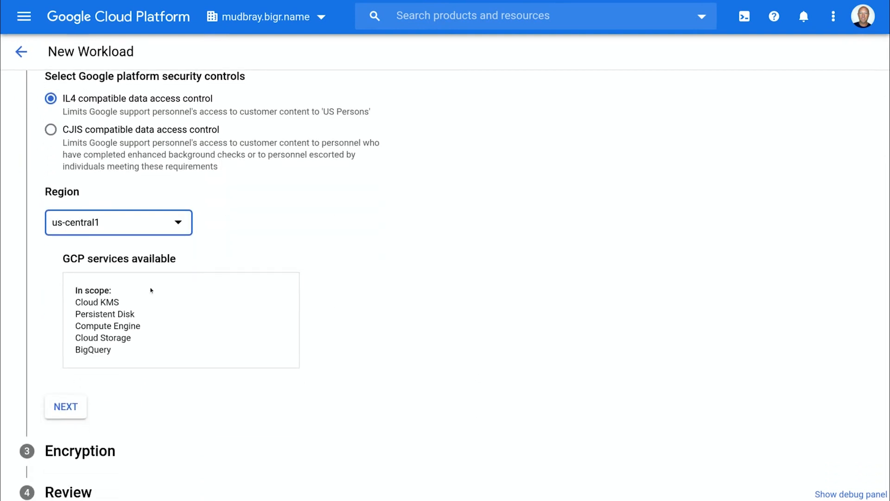
mouse_move(182, 323)
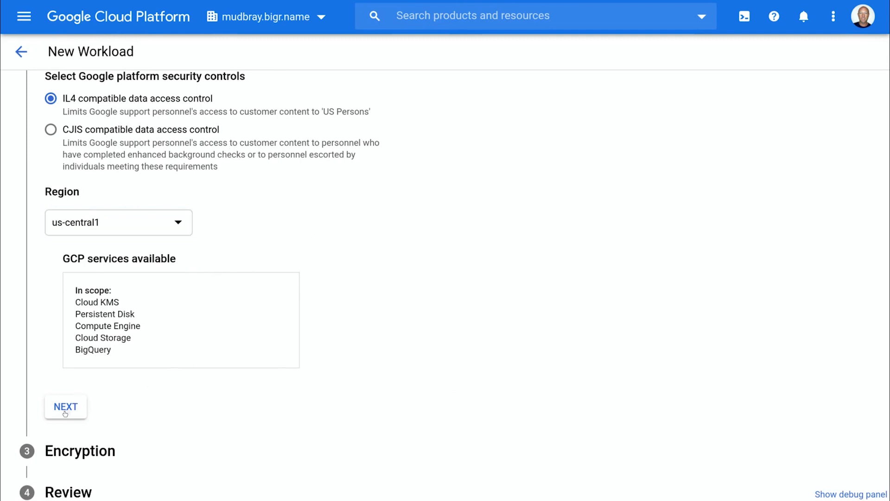
- Advance to Encryption, keeping 30-day key rotation starting Jul 10, 2020
left_click(65, 406)
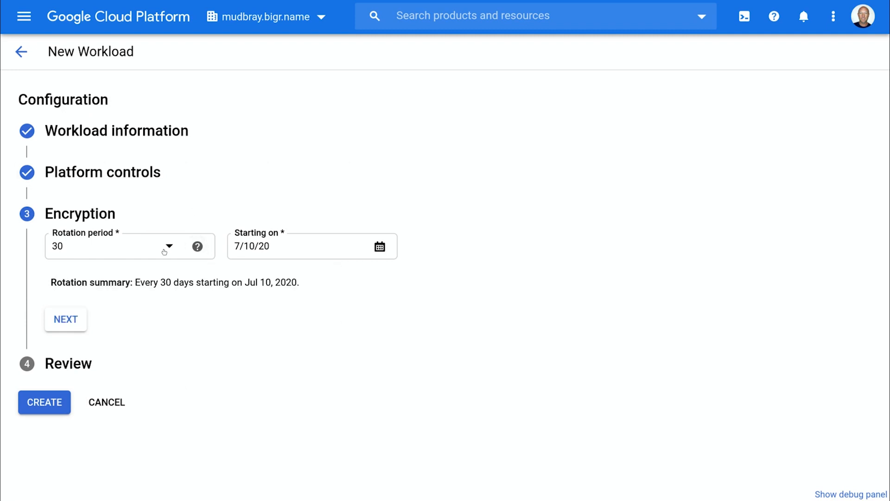
mouse_move(65, 319)
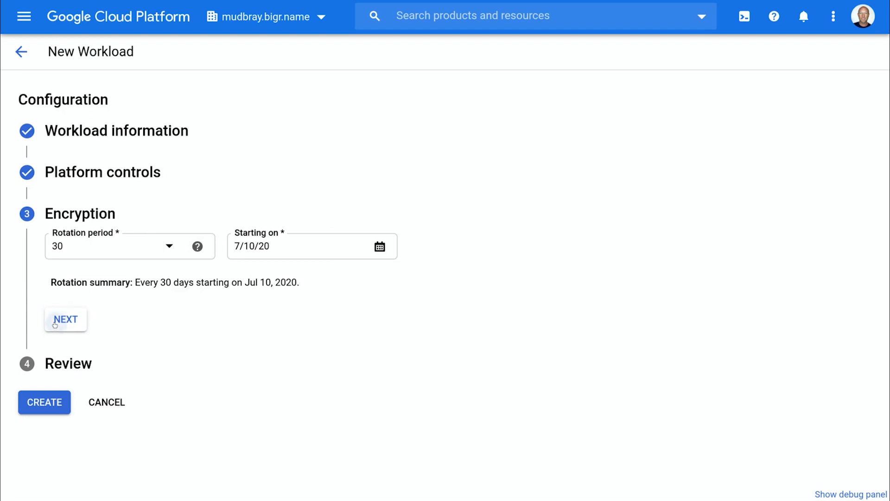
- Review the NEXT Demo1 settings summary and create the workload
left_click(64, 319)
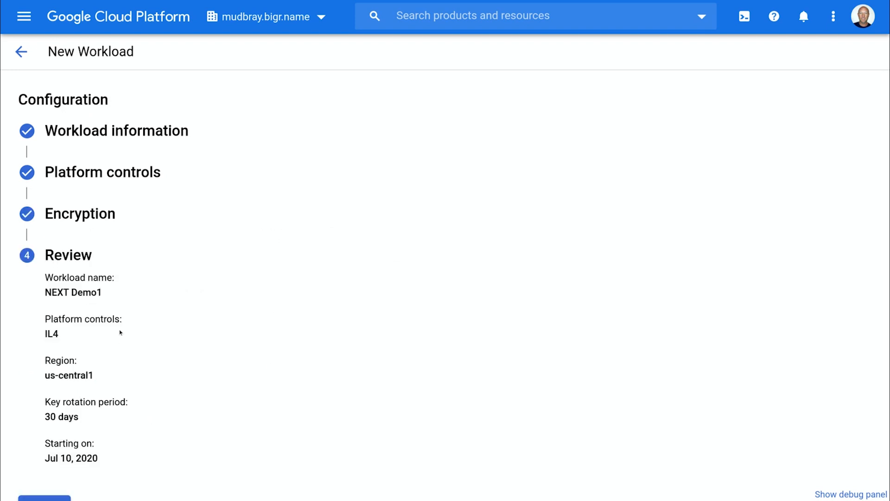
mouse_move(133, 320)
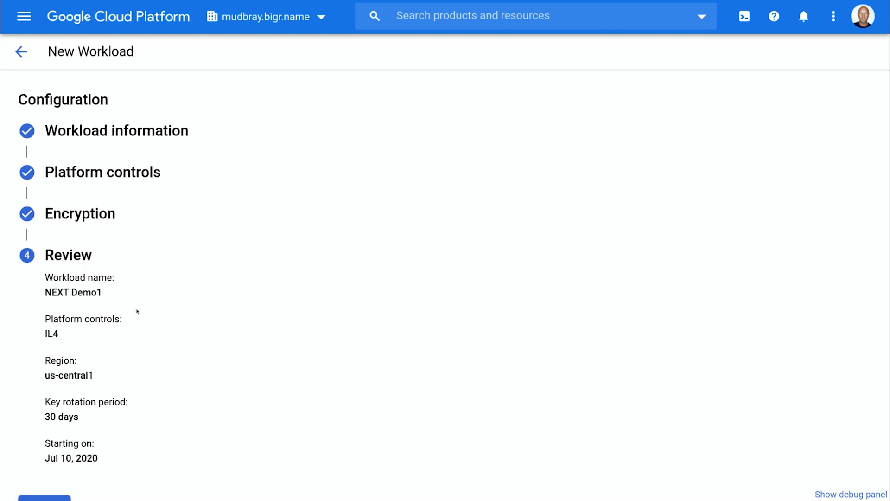
scroll("down", 3)
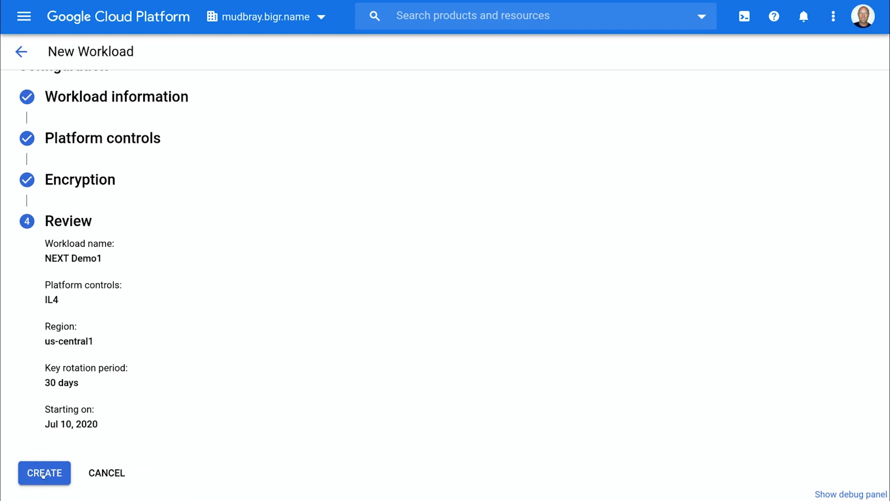
left_click(44, 472)
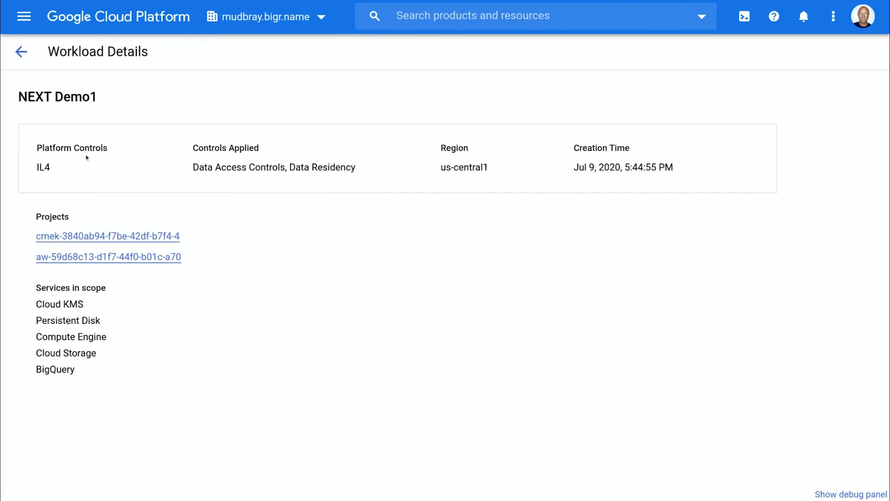
mouse_move(291, 192)
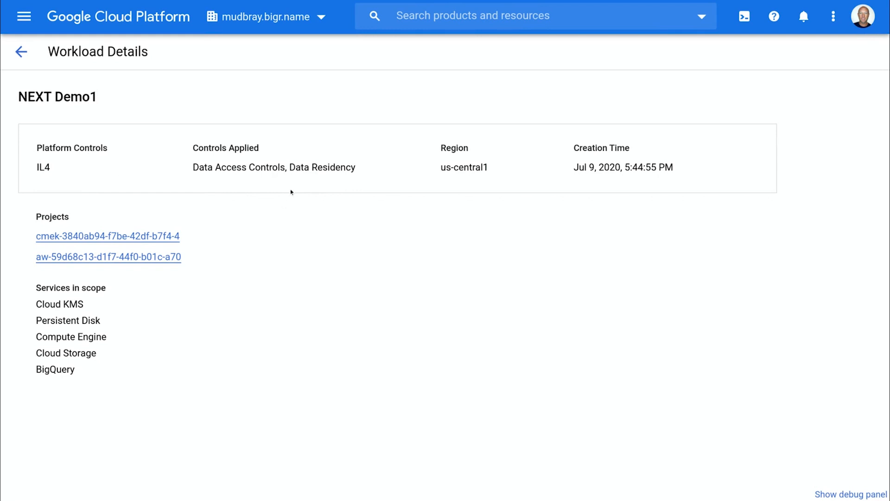
mouse_move(252, 185)
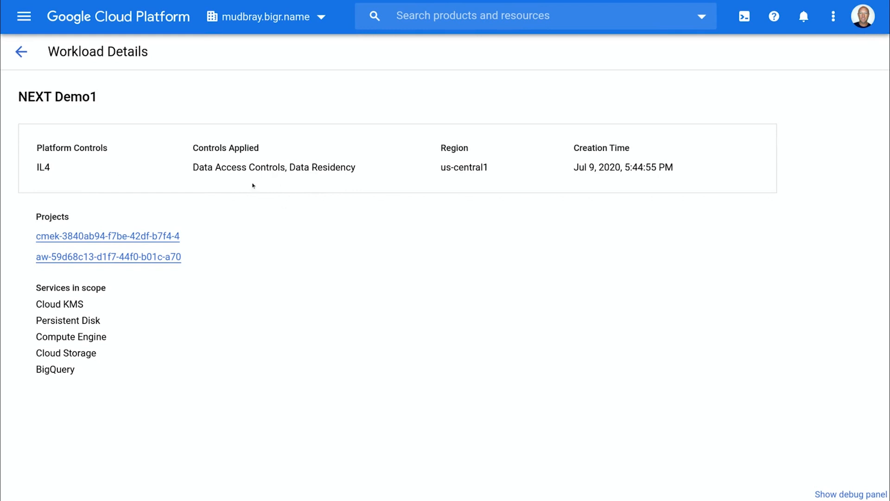
mouse_move(330, 200)
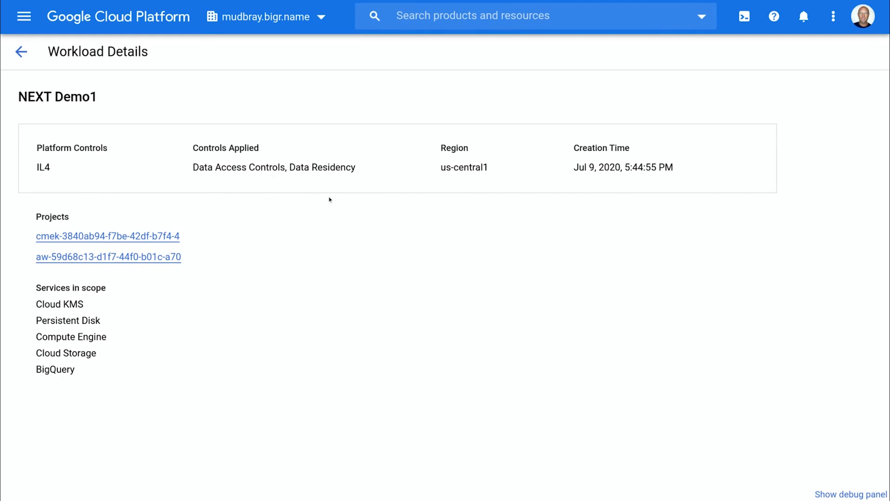
mouse_move(550, 192)
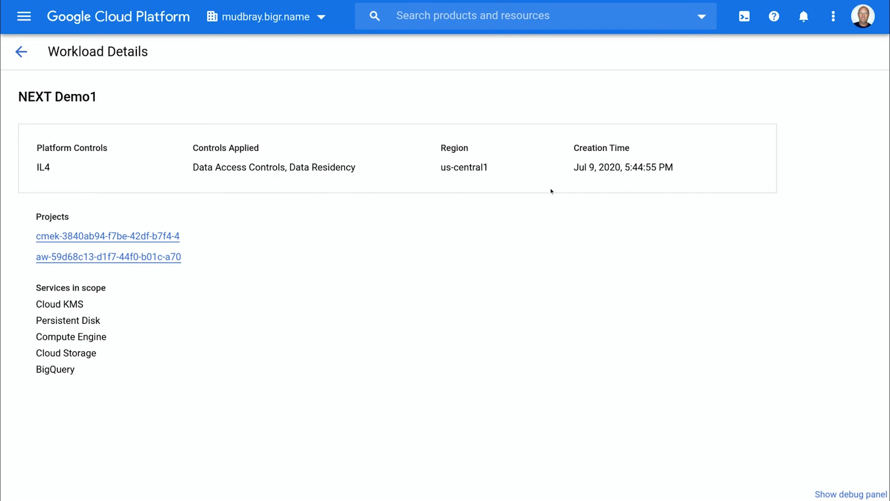
mouse_move(102, 175)
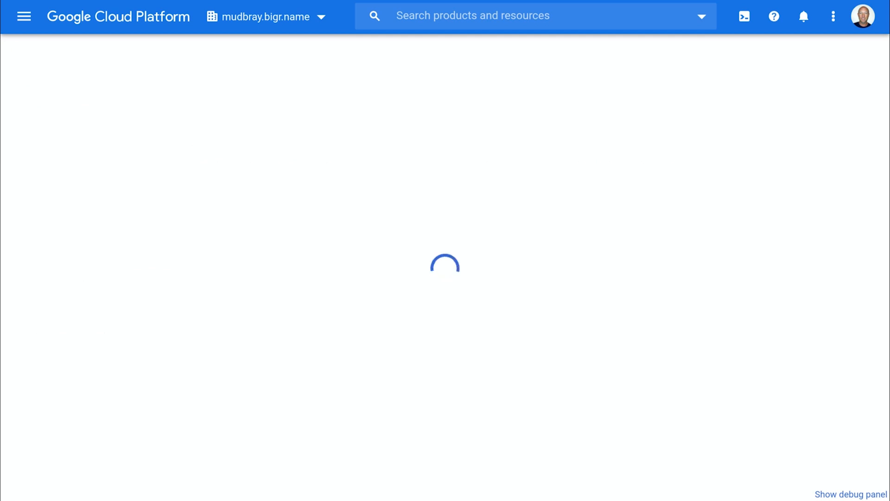
- Open the workload's aw- project dashboard once Workload Details loads
left_click(265, 16)
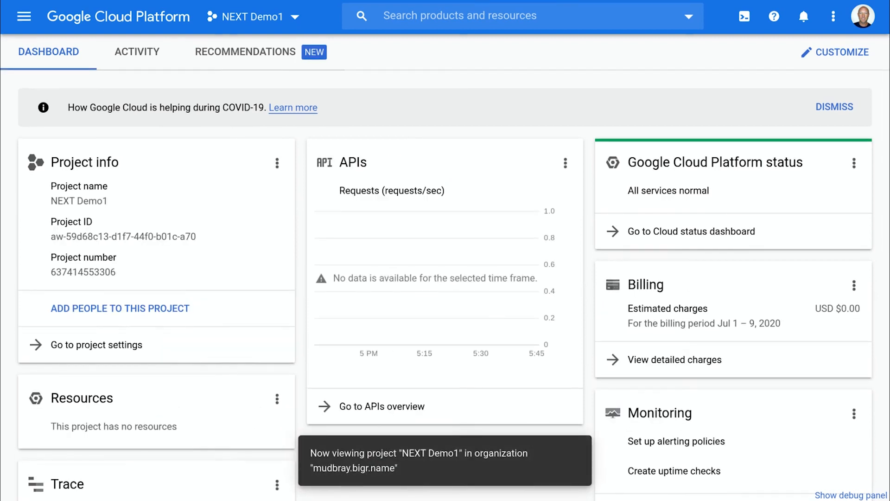